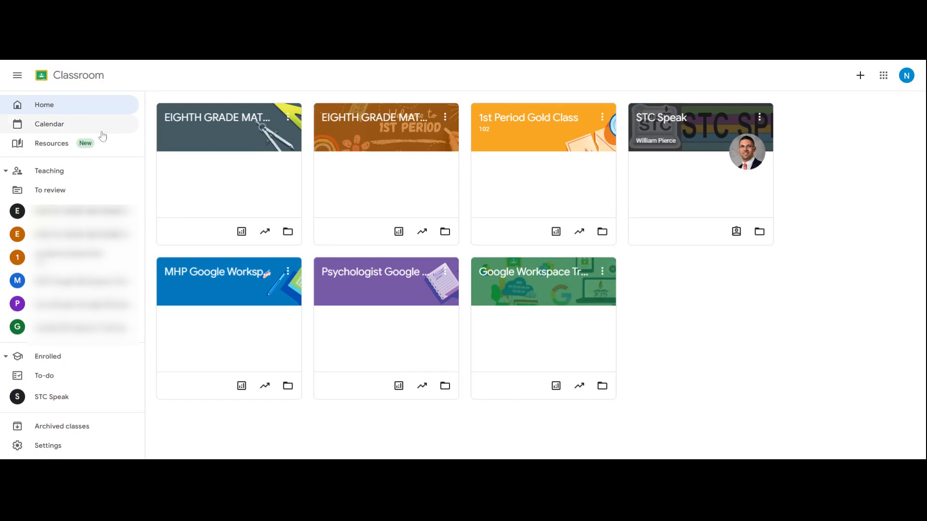
- Open Resources from the sidebar to bring up its practice sets and video activities introduction
click(52, 143)
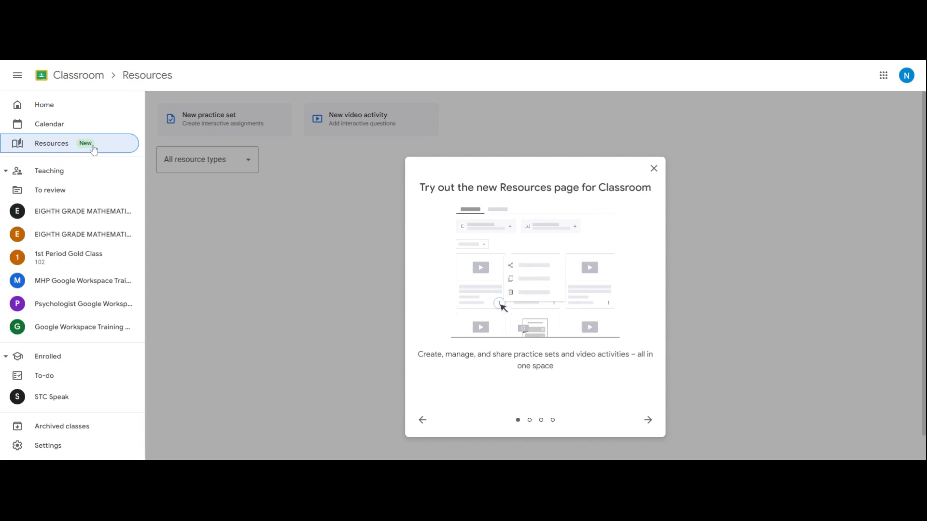
click(883, 76)
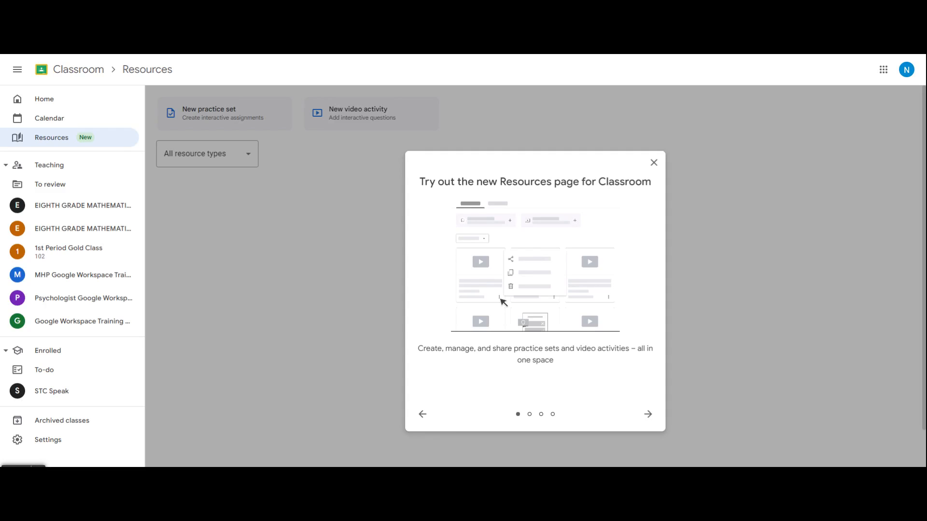
- Dismiss the Resources introduction and delete the Algebra practice set
click(653, 163)
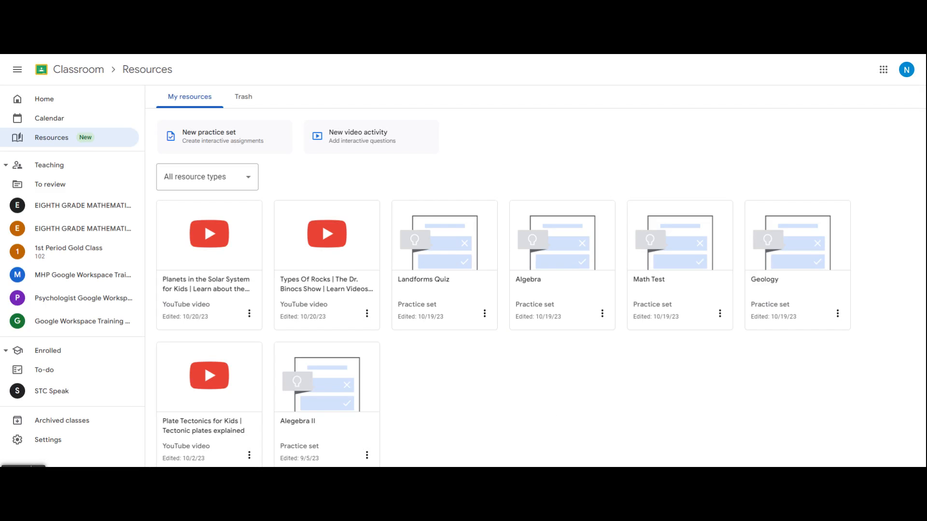
mouse_move(249, 314)
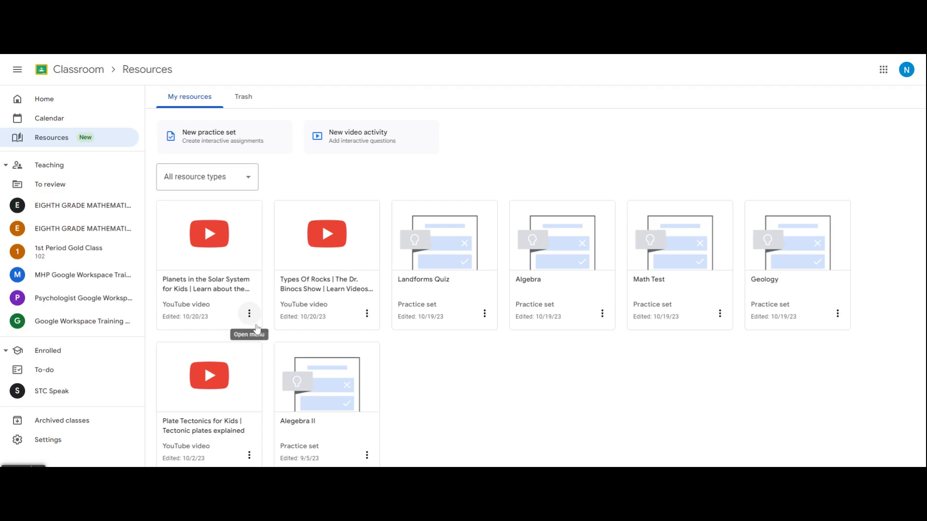
mouse_move(115, 156)
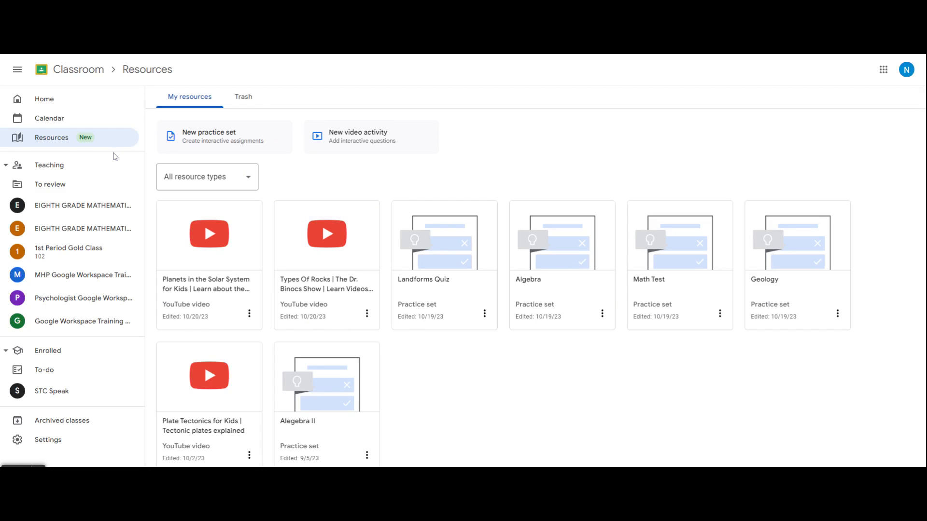
mouse_move(510, 317)
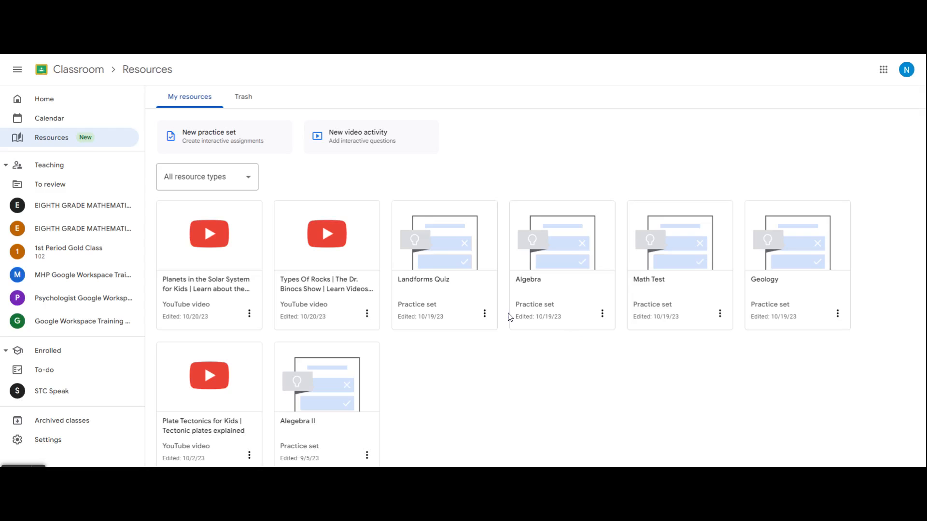
mouse_move(602, 313)
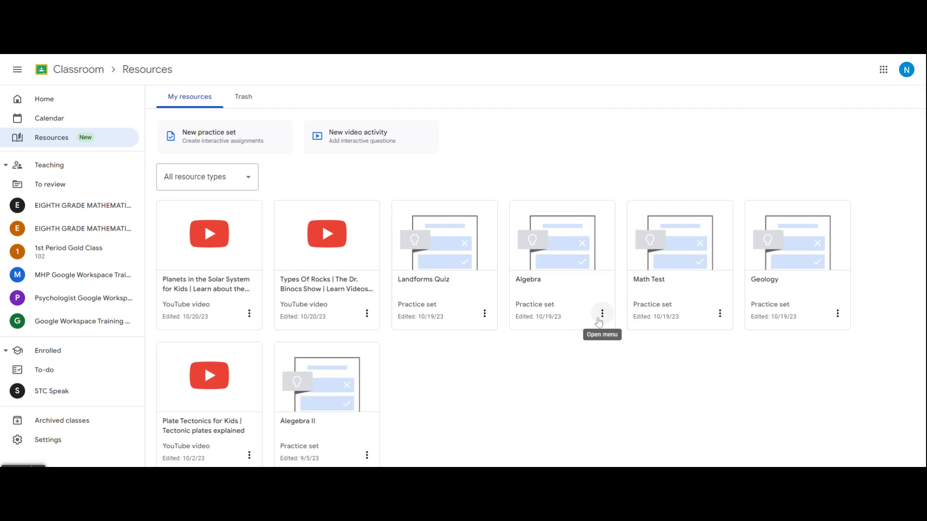
click(602, 313)
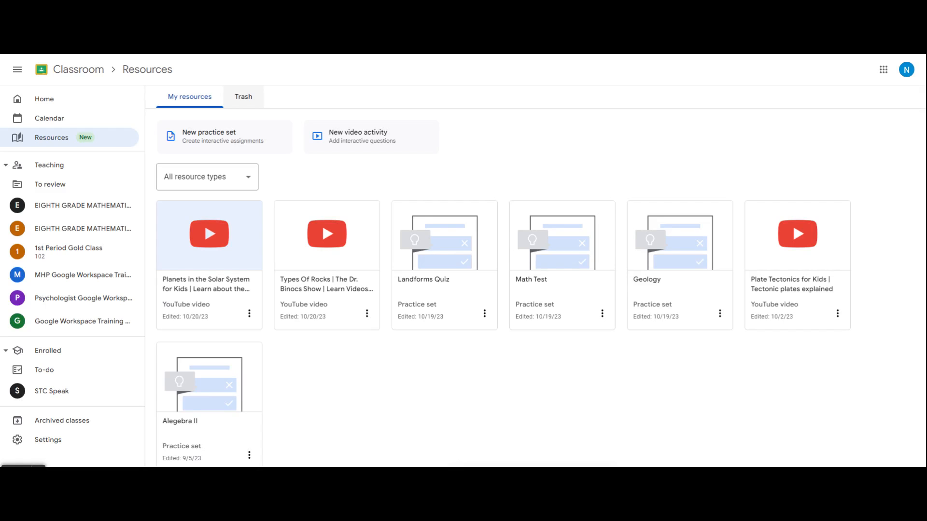
- Restore the Algebra practice set from Trash and return to My resources
click(242, 97)
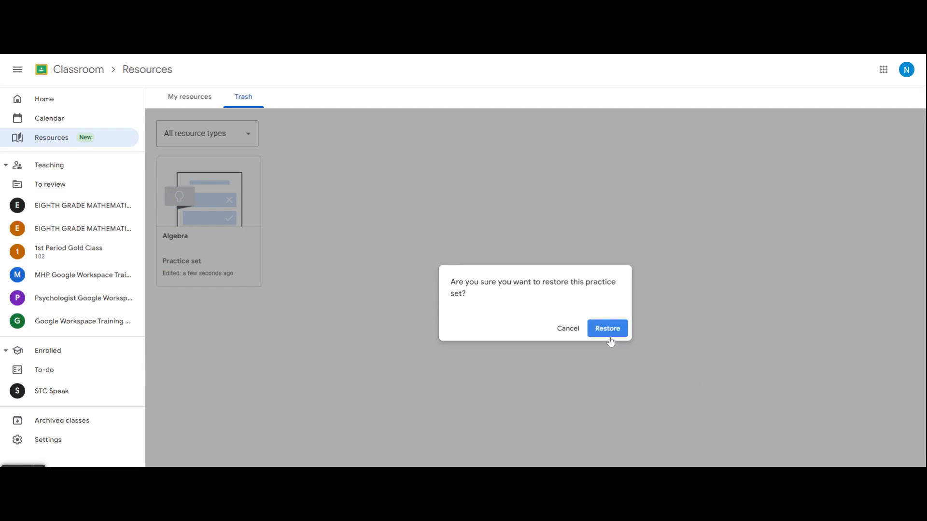
click(606, 328)
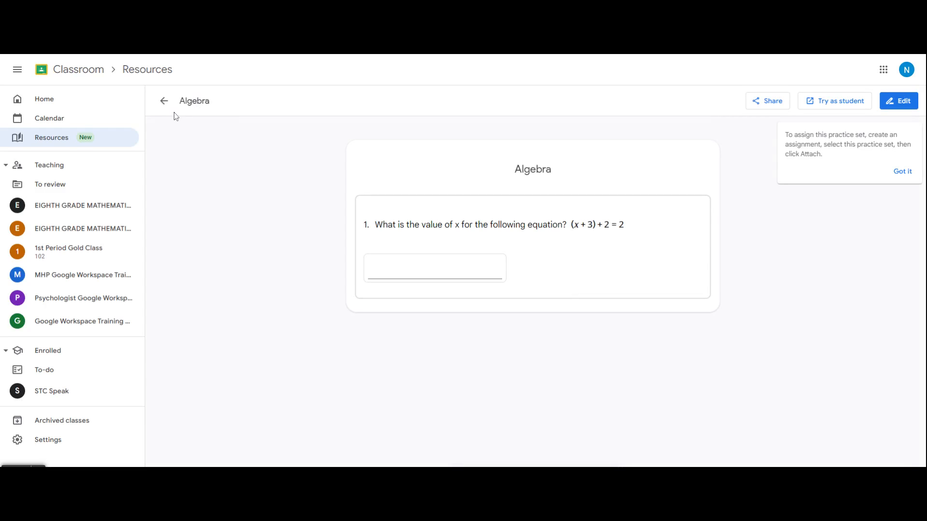
click(164, 100)
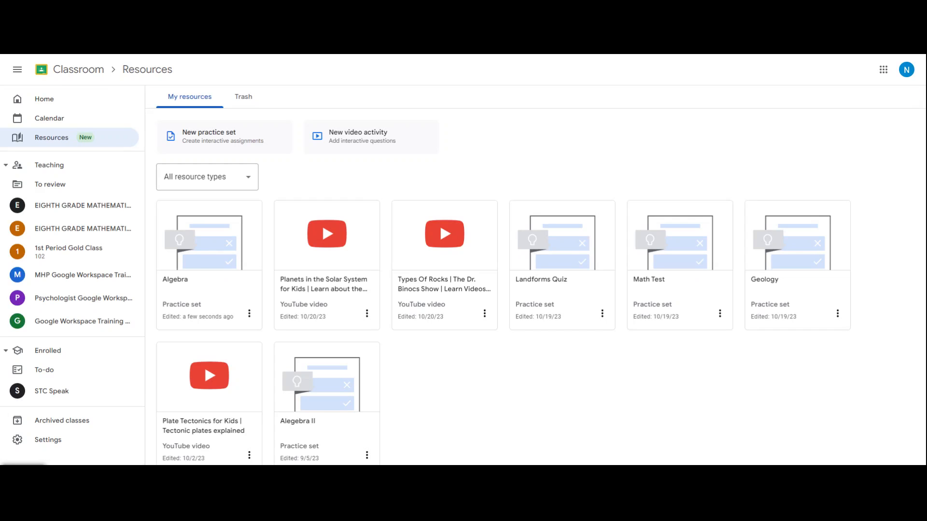
mouse_move(494, 389)
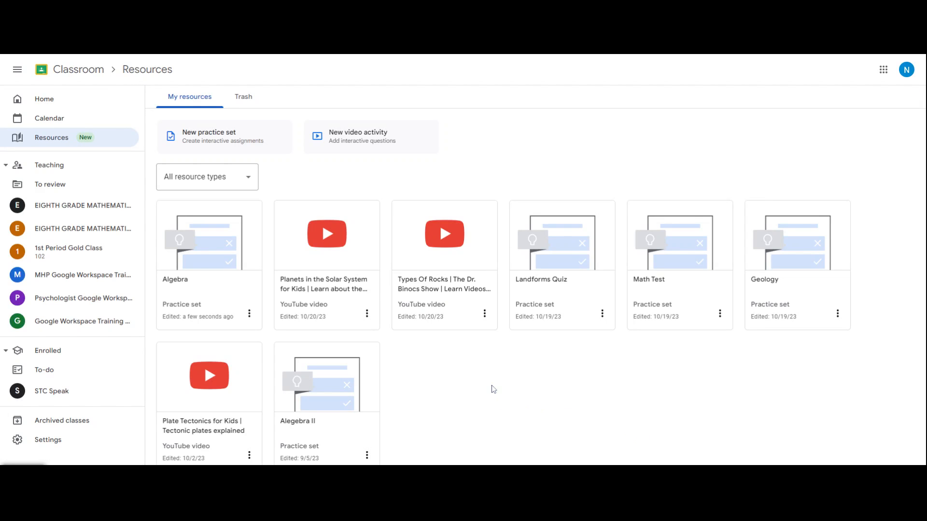
- Enable link sharing on the Landforms Quiz and copy its share link
click(602, 313)
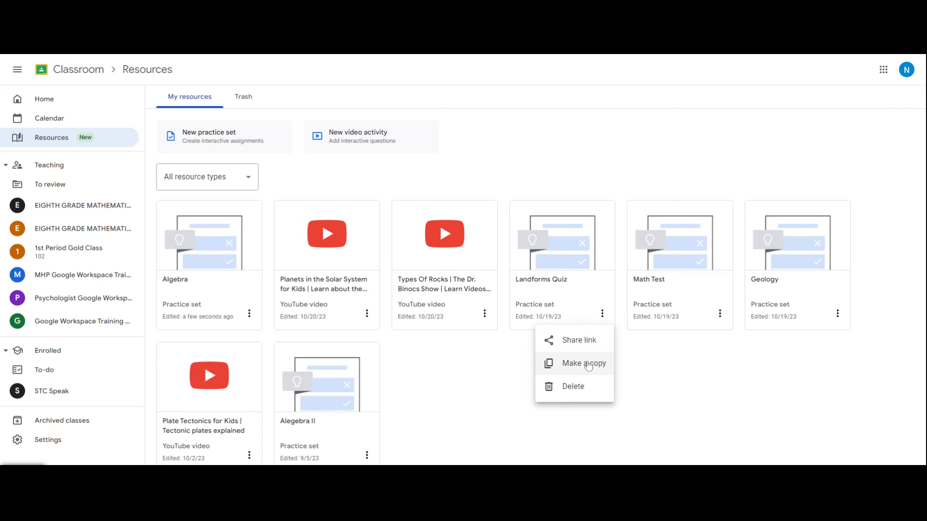
click(578, 339)
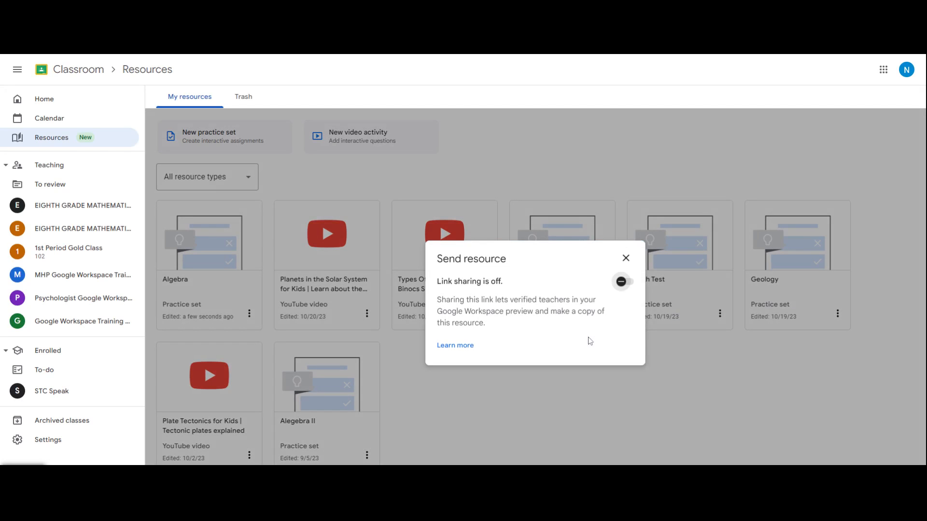
click(621, 282)
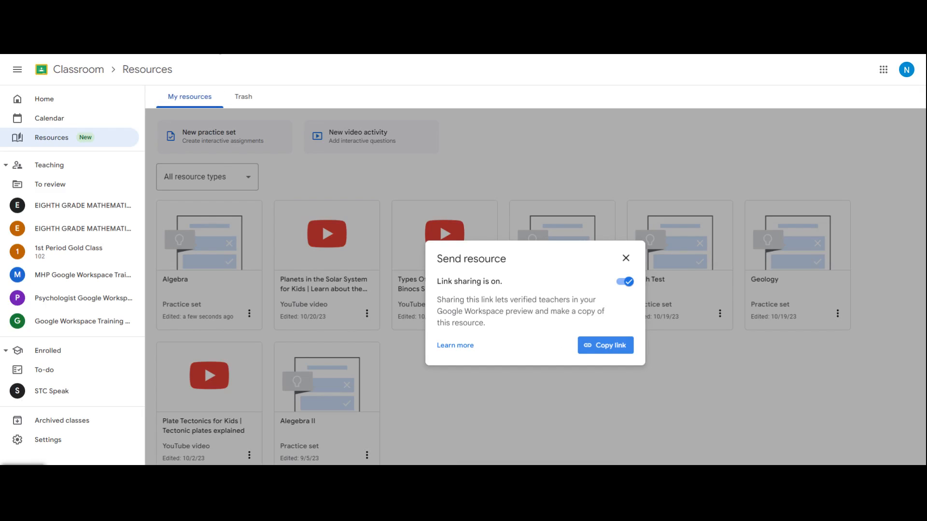
click(883, 69)
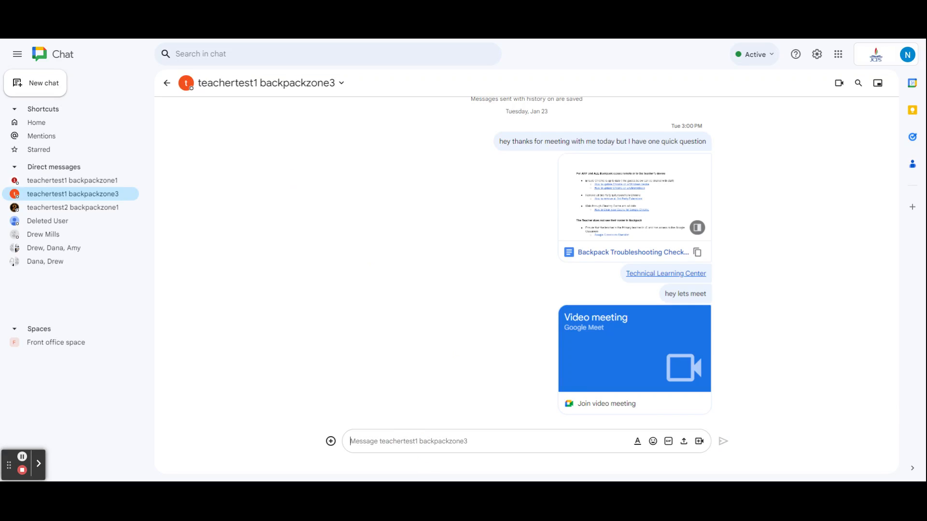
- Paste and send the Landforms Quiz link in the chat, then open it
text(https://classroom.google.com/ec/ps/practicesets/ce5fe8b4-45c5-494d-8814-87c6fac01a62/copy_preview)
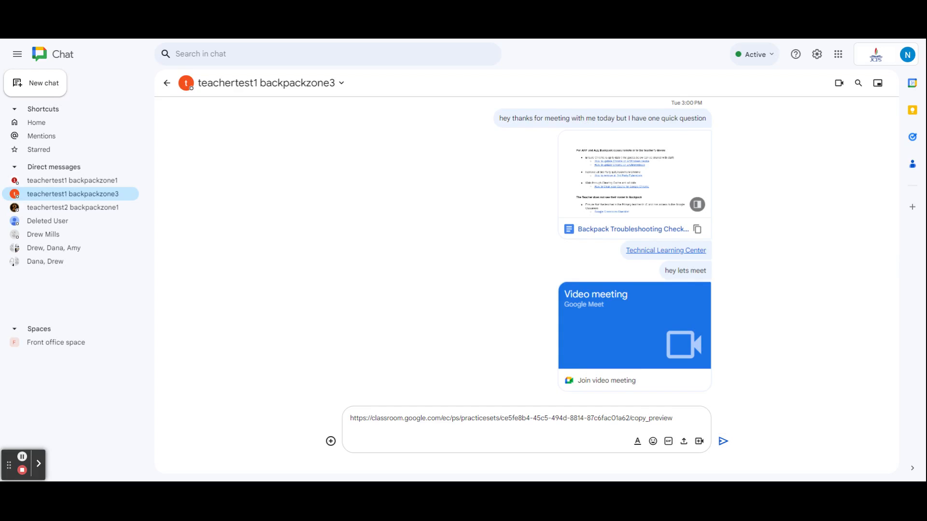
mouse_move(722, 440)
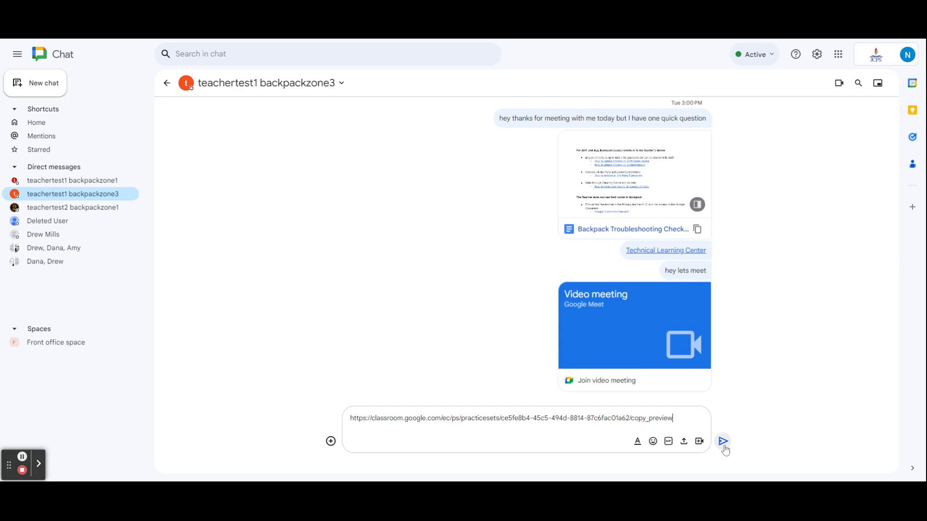
click(722, 441)
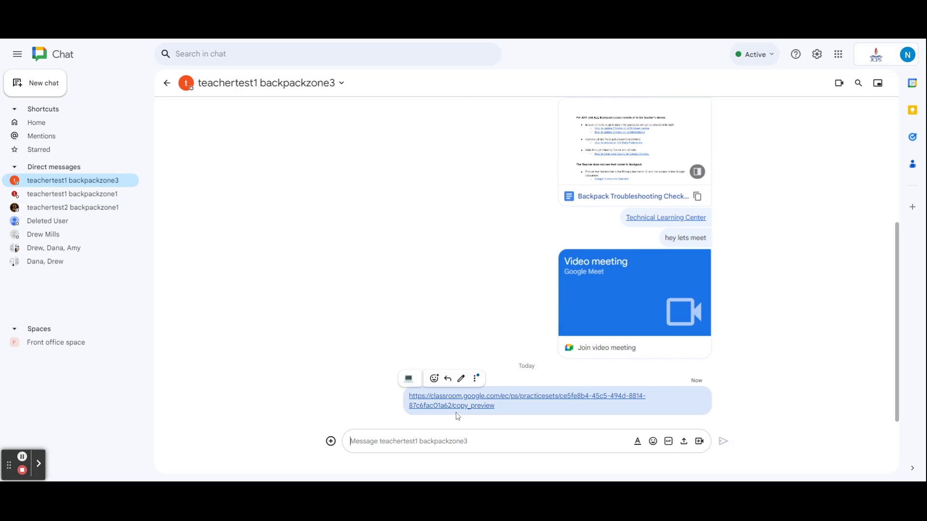
mouse_move(689, 395)
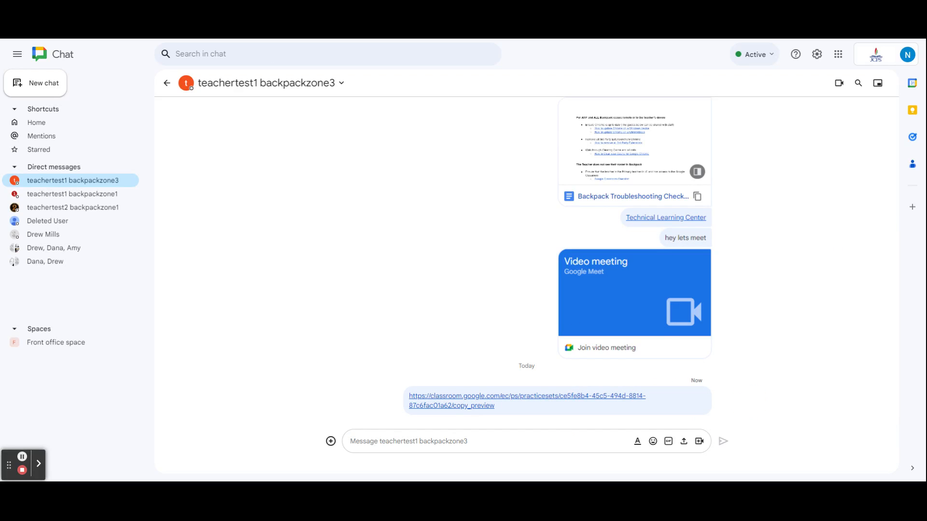
mouse_move(526, 400)
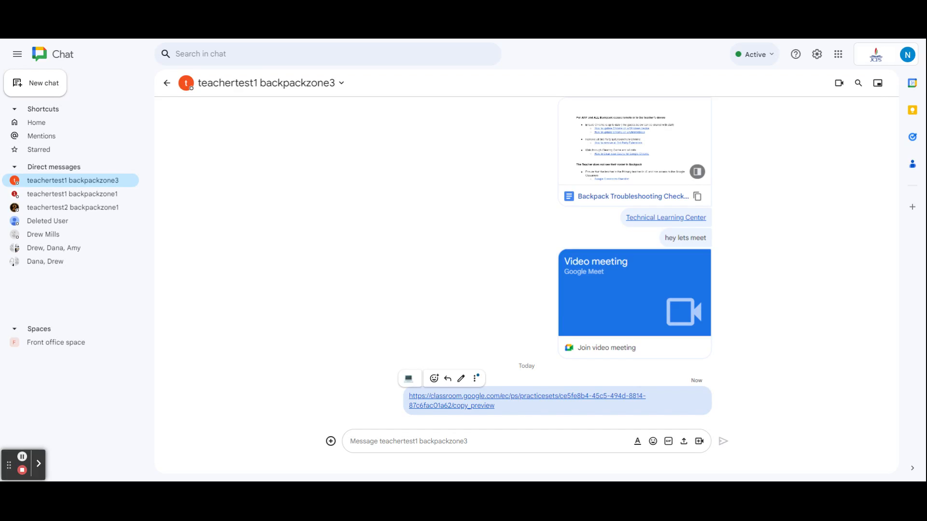
click(526, 401)
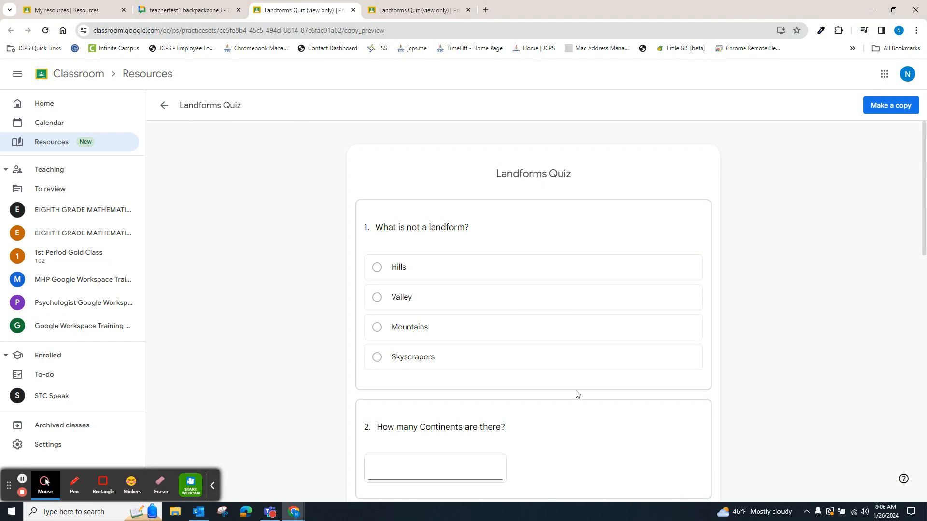
mouse_move(673, 350)
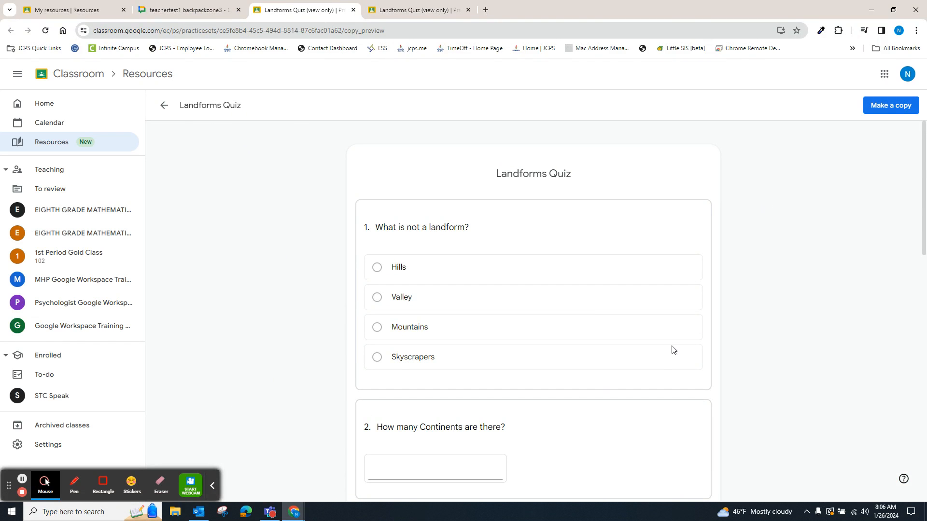
mouse_move(861, 93)
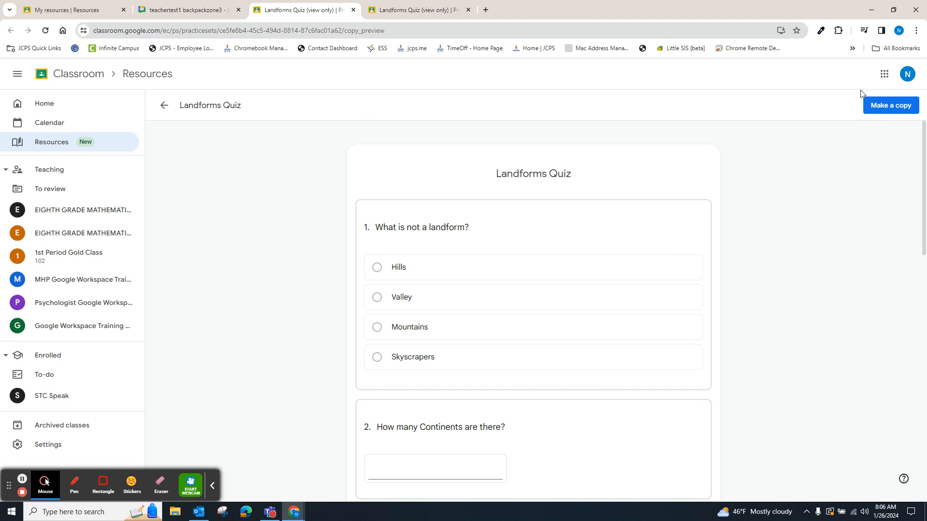
- Make an editable copy of the shared Landforms Quiz and finish editing it
click(890, 106)
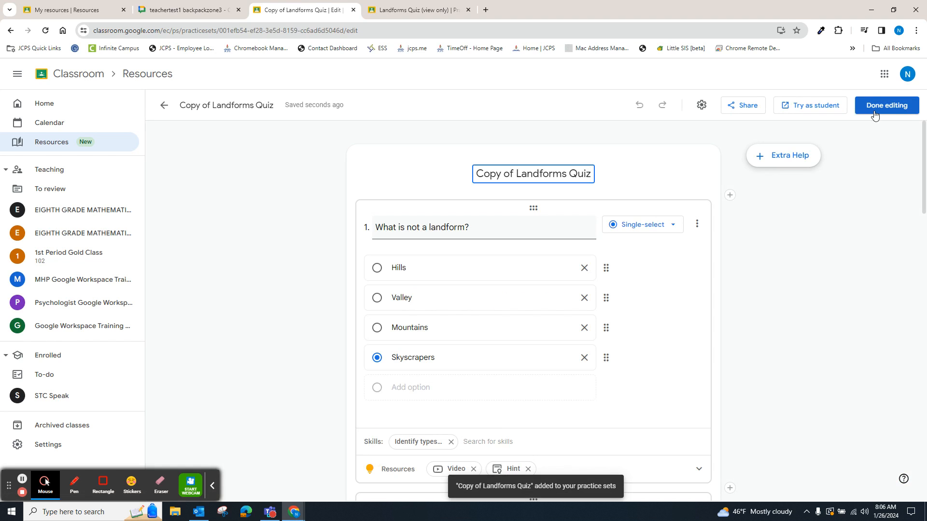
click(885, 105)
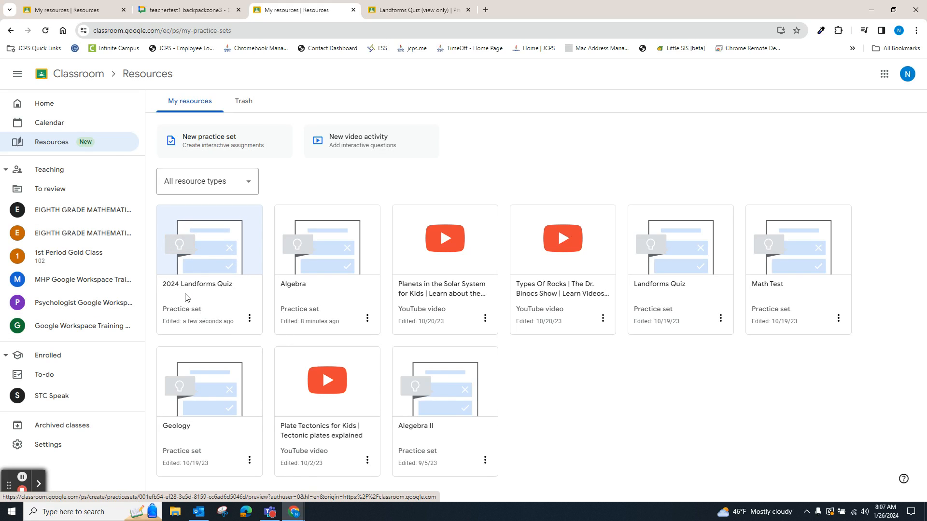
key(F11)
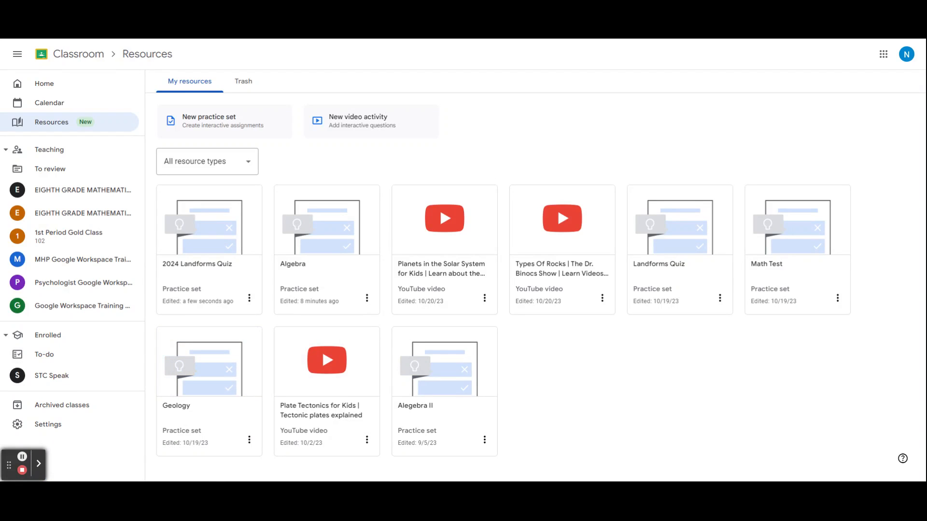
mouse_move(639, 288)
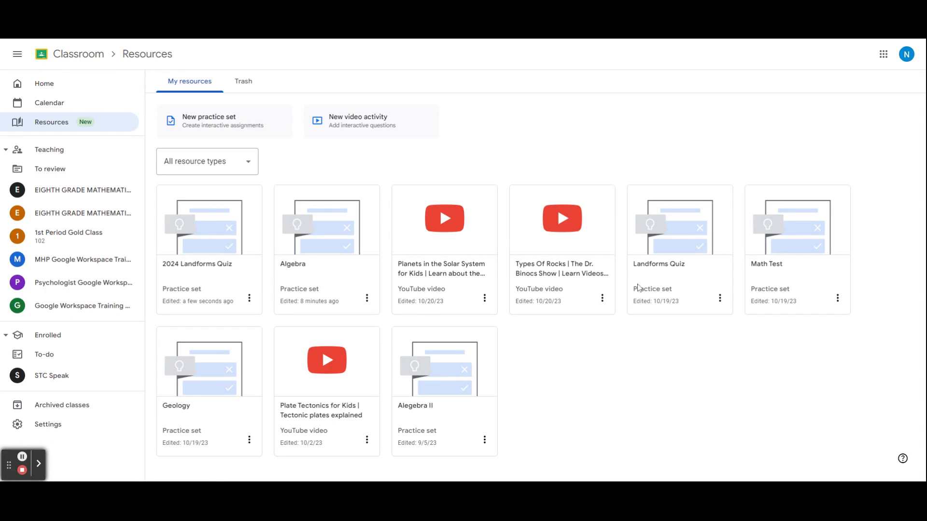
mouse_move(639, 346)
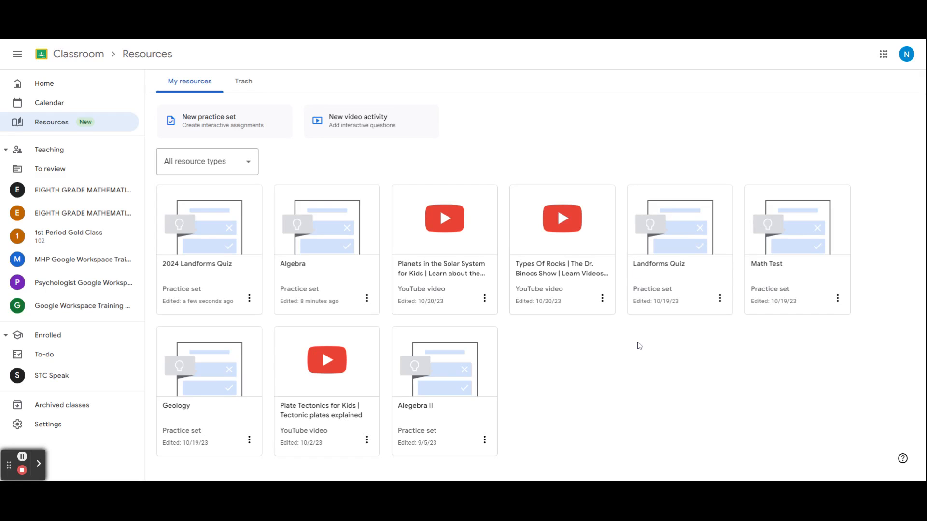
- Edit the Landforms Quiz so question 2 shows an island image answered 'Island'
double_click(649, 264)
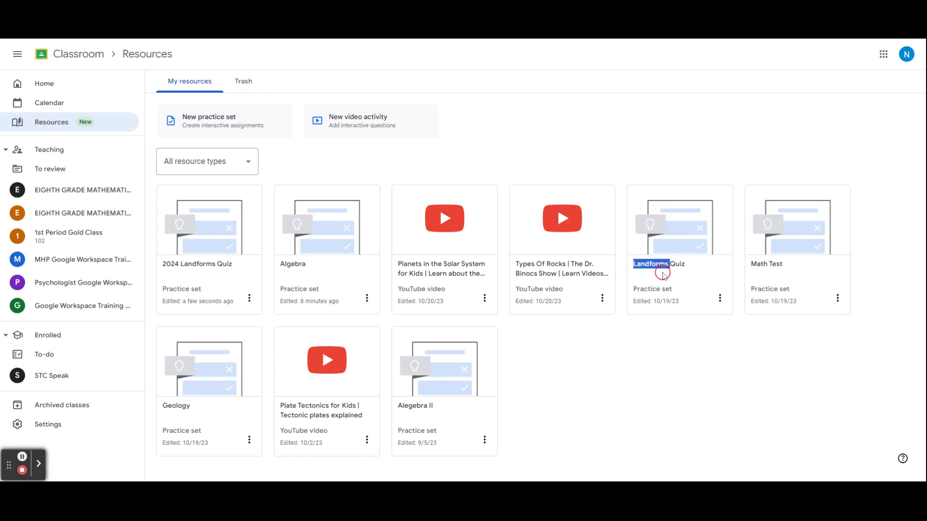
mouse_move(709, 262)
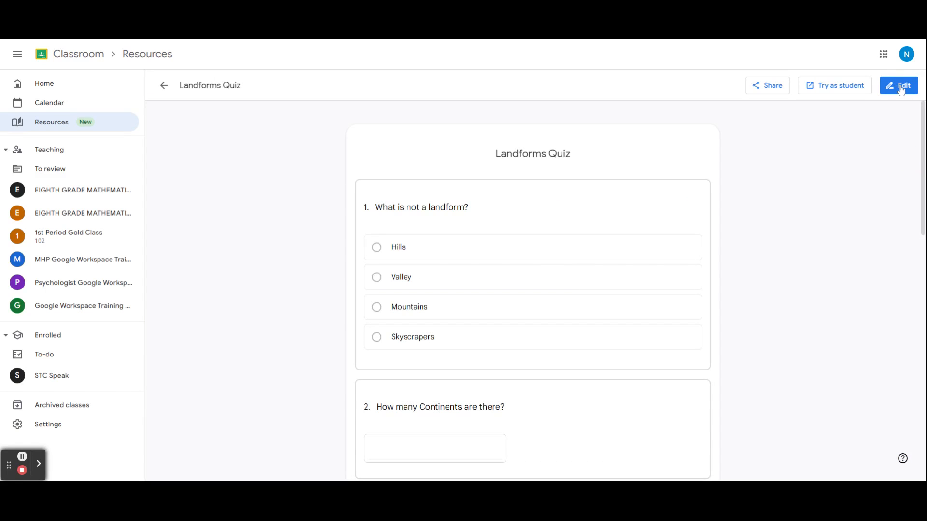
click(897, 85)
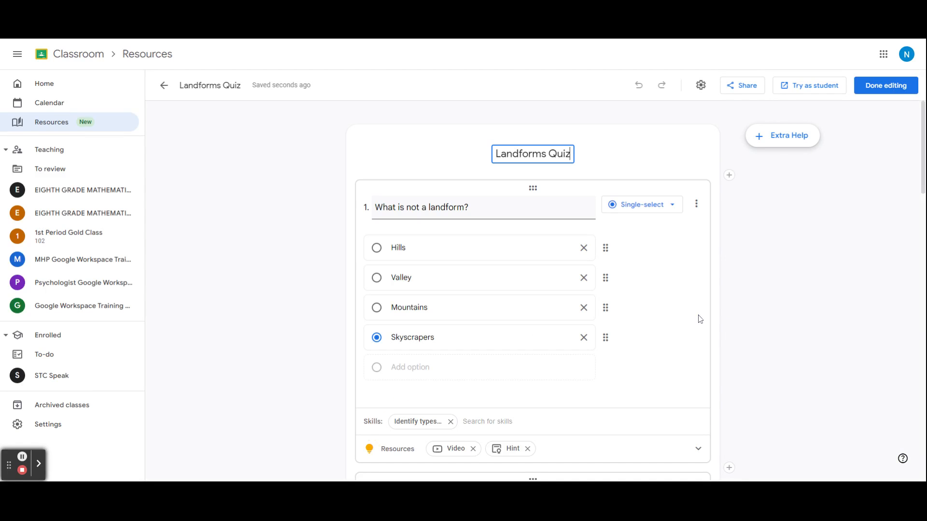
scroll(down, 3)
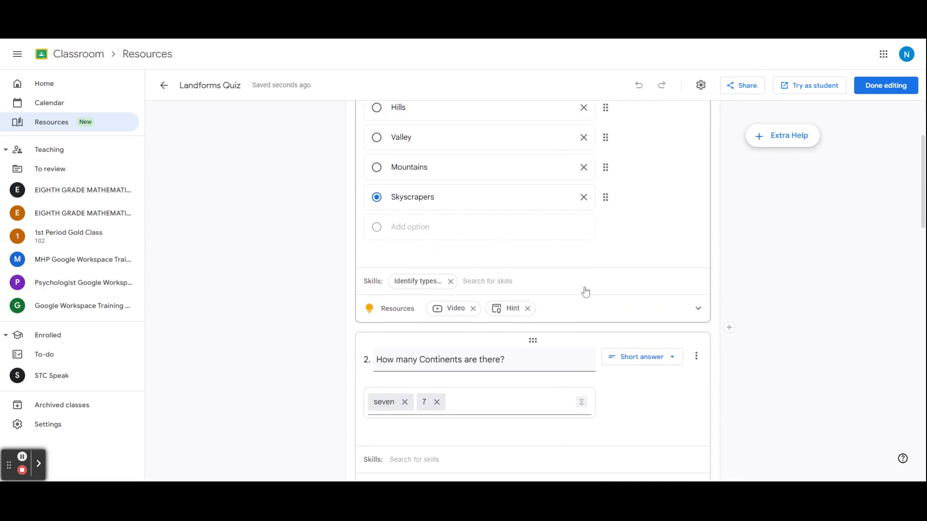
scroll(down, 3)
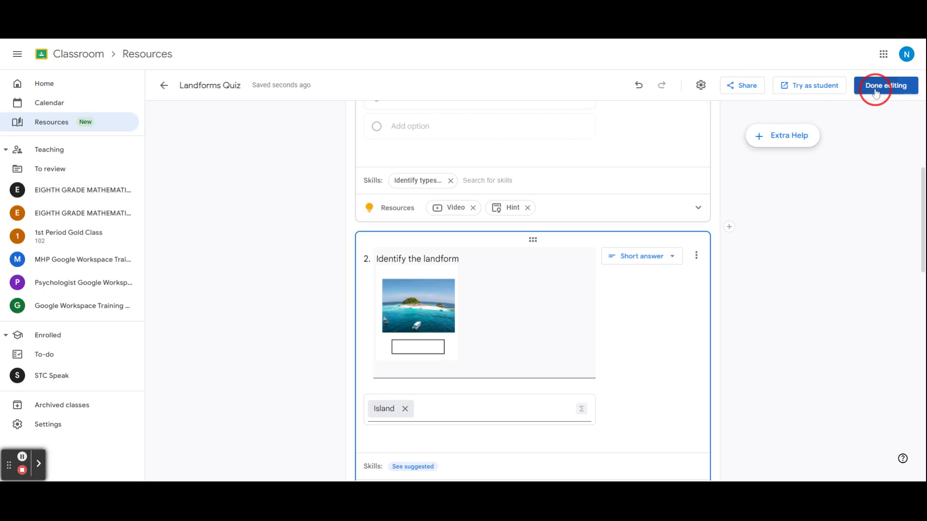
click(885, 85)
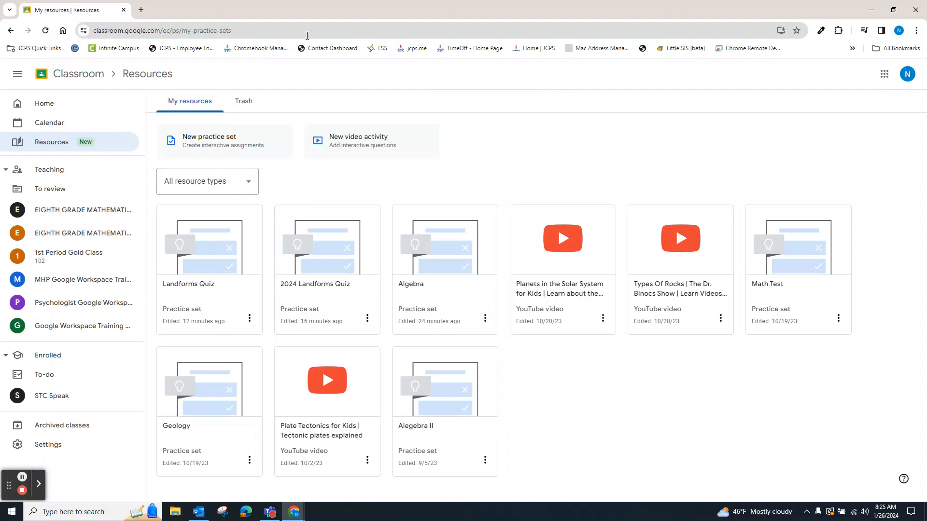
mouse_move(507, 188)
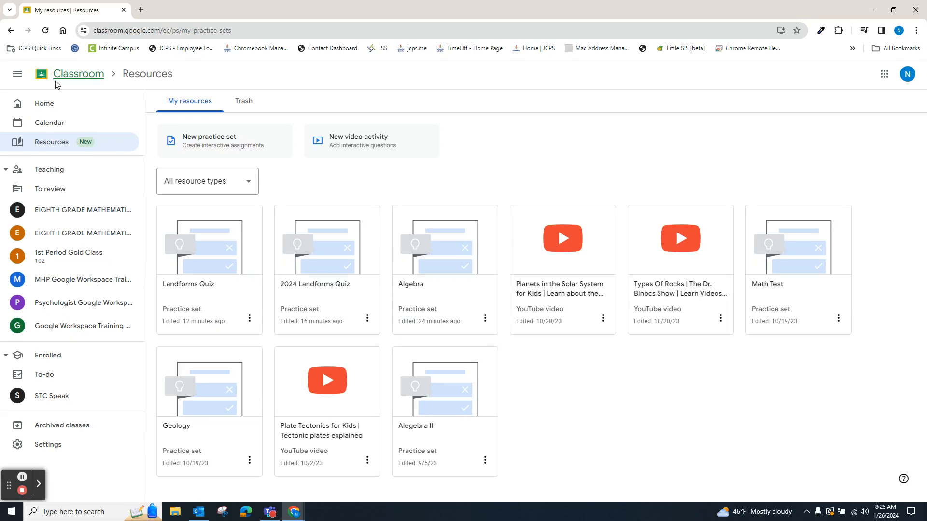
click(34, 48)
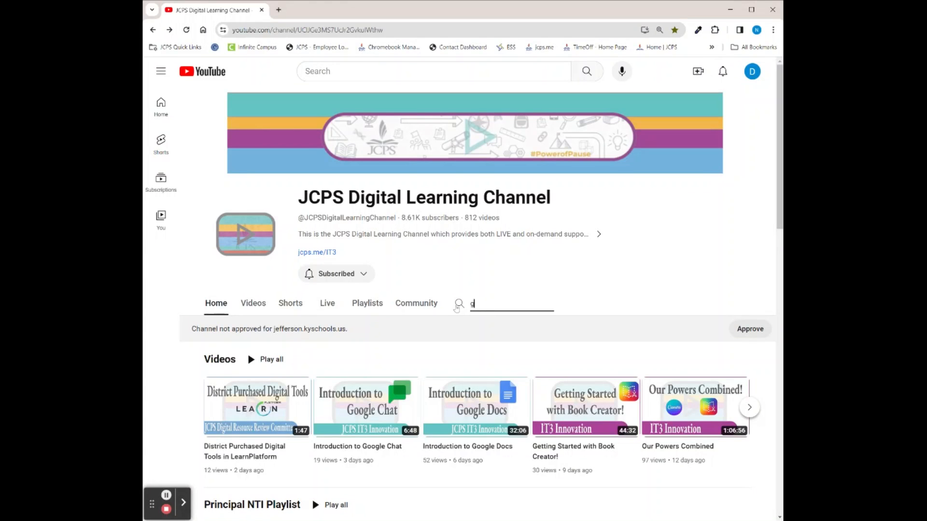
- Search the channel for 'google' and open the Google Support Playlist
text(google)
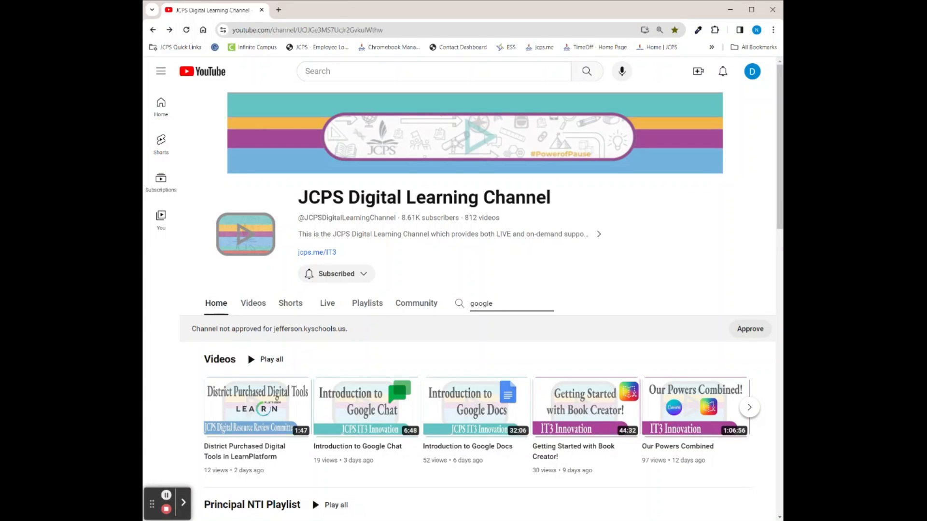
key(Return)
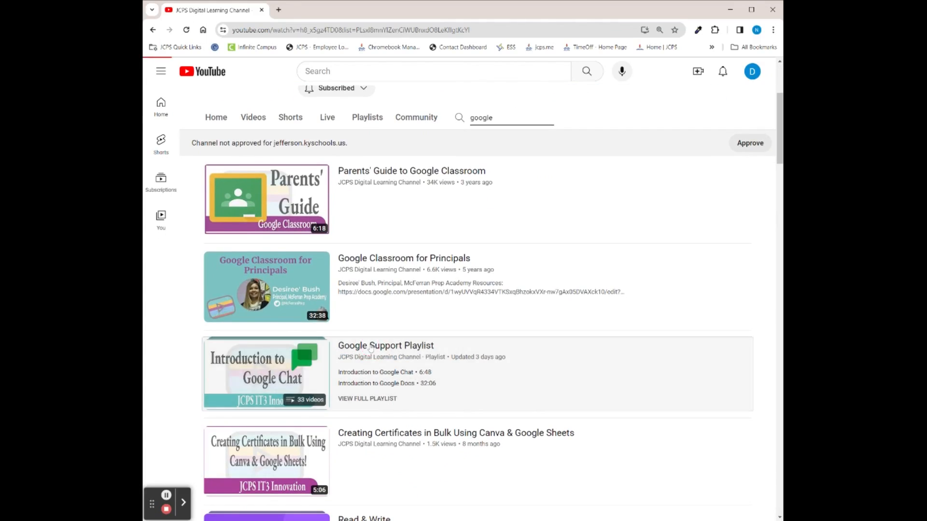
click(266, 372)
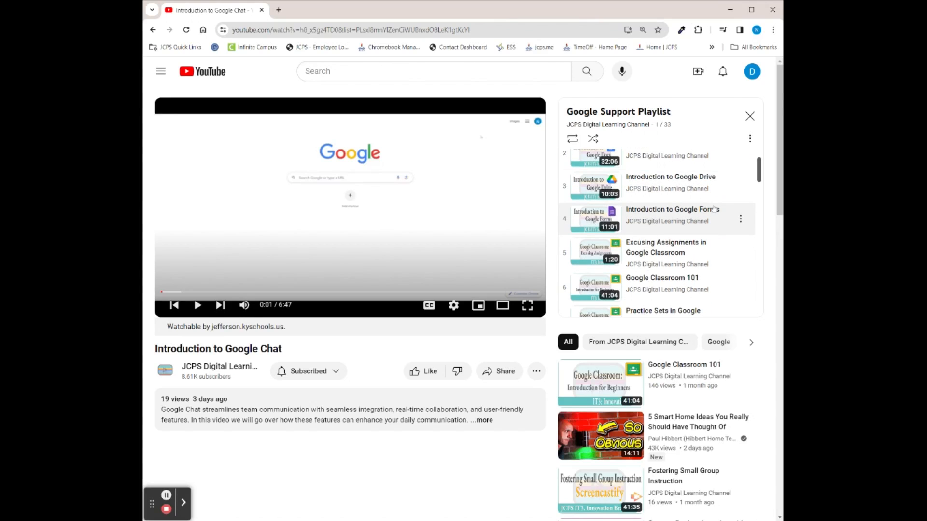
scroll(down, 3)
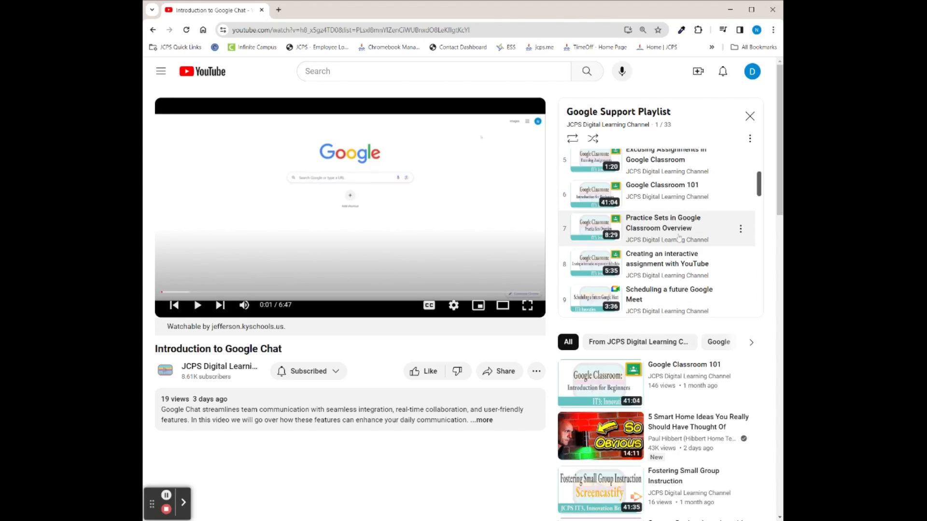
mouse_move(709, 237)
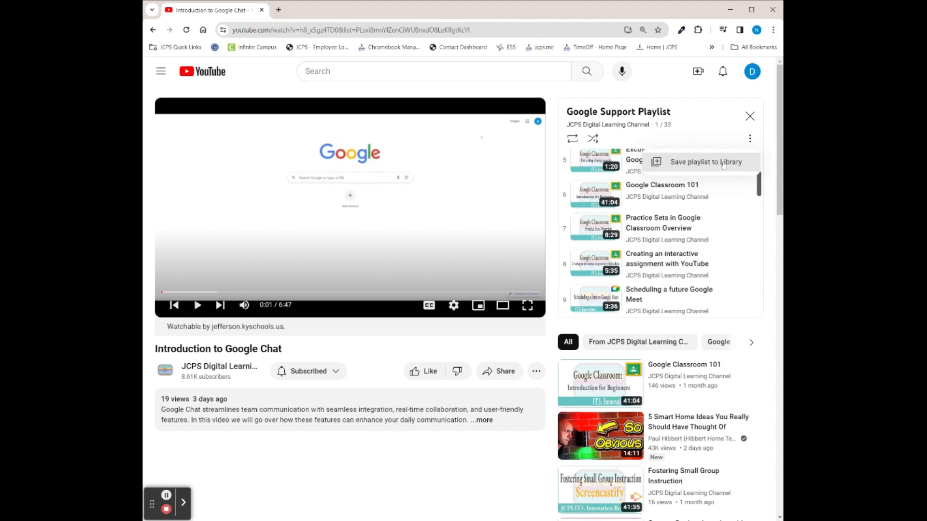
mouse_move(716, 168)
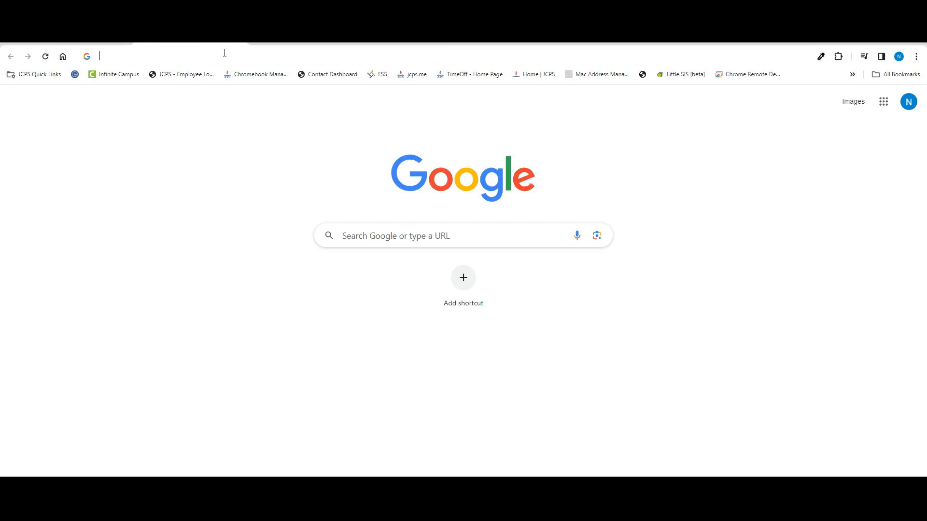
- Go to jcps.me/tlc and open the Google For Education page
text(jcps.me/tlc)
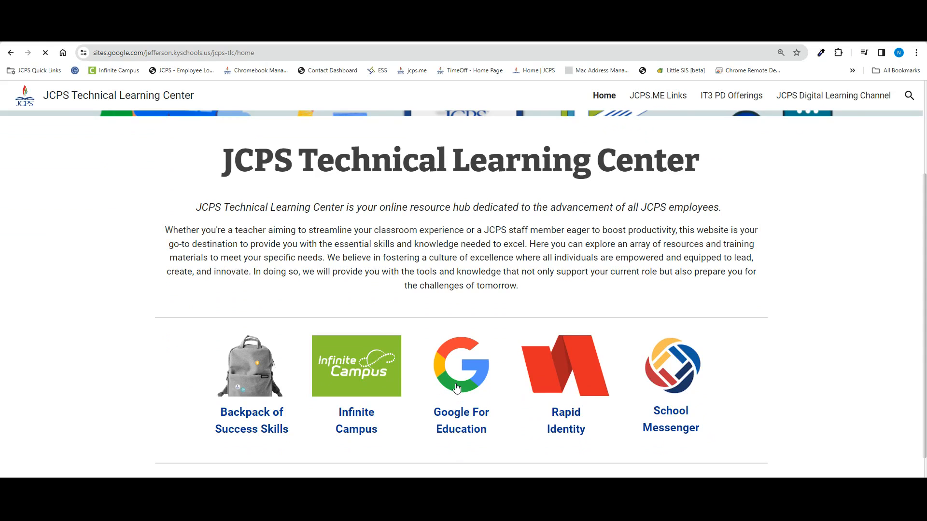
click(461, 366)
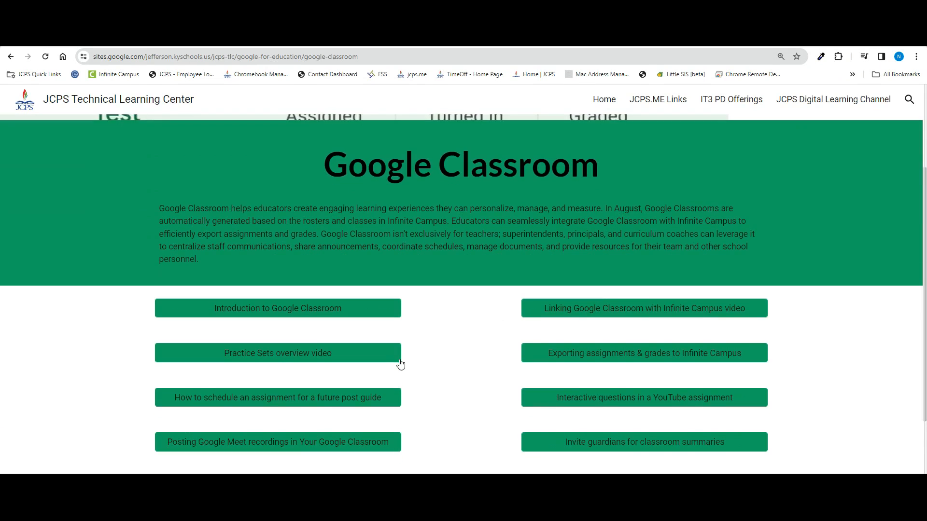